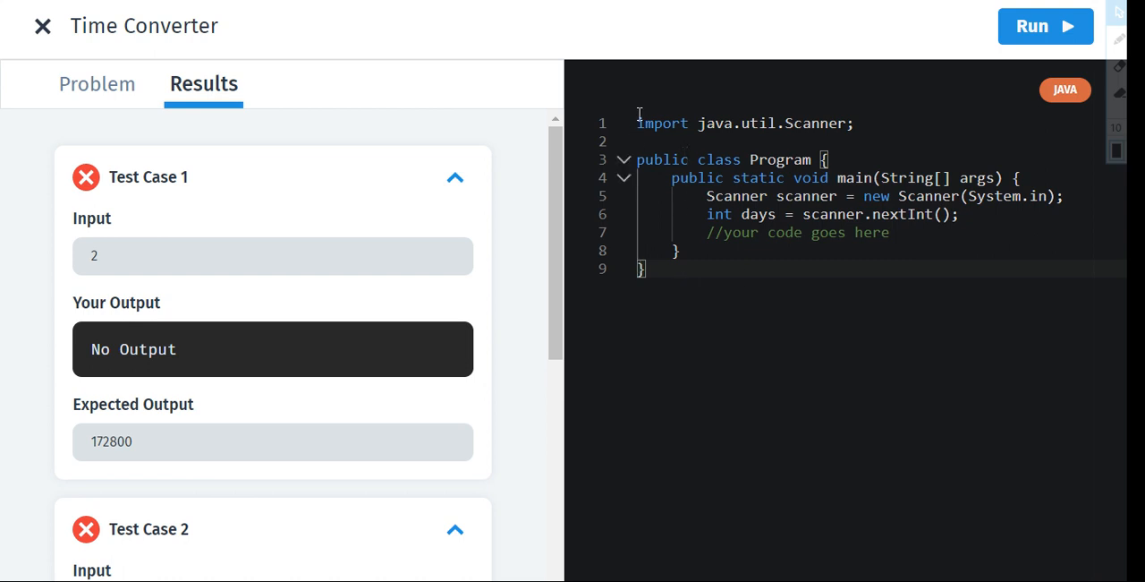
Insert two blank lines below the '//your code goes here' comment in main
left_click(658, 268)
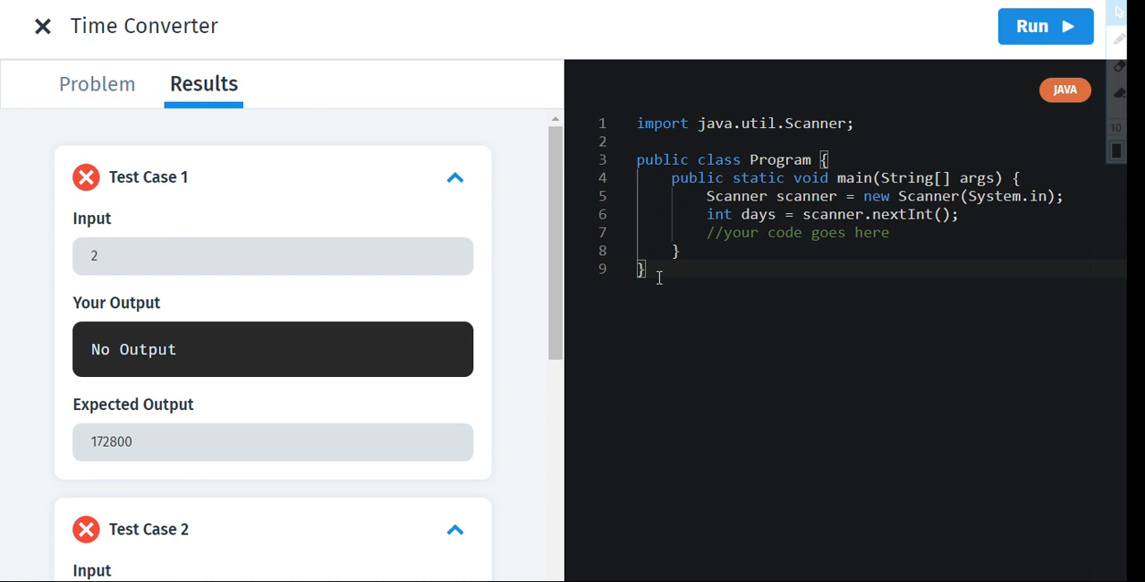
mouse_move(736, 233)
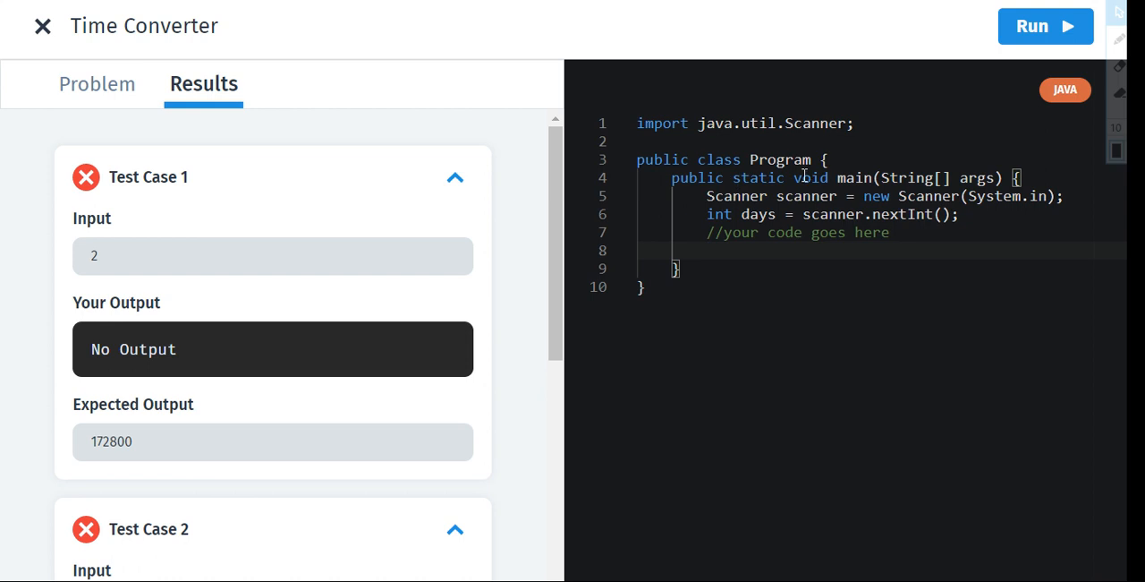
left_click(707, 250)
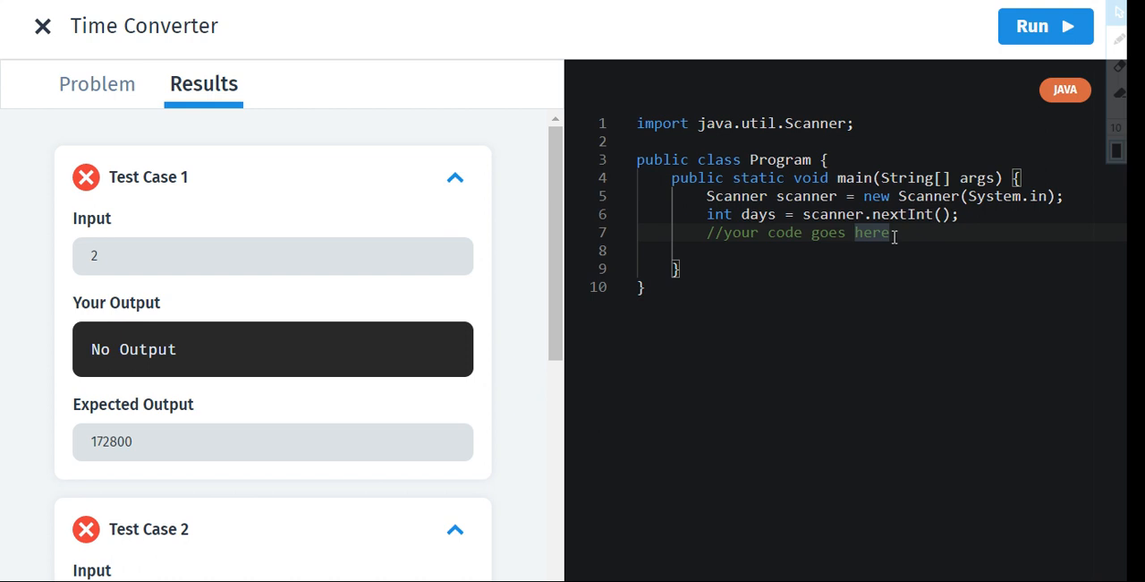
key("enter")
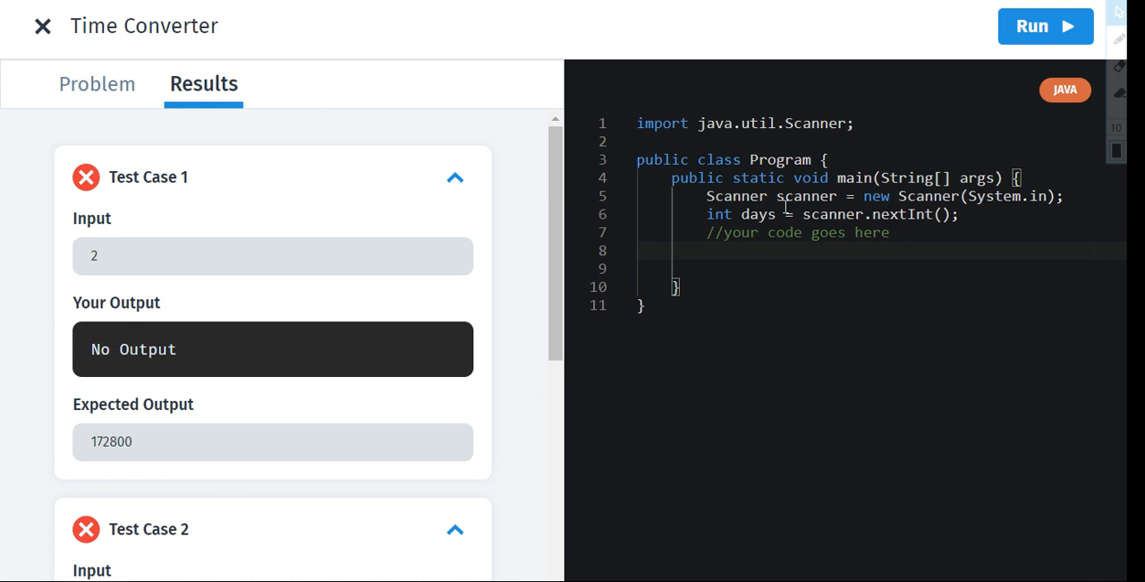
Read the Time Converter problem, then start the 'int hours =' declaration
left_click(97, 83)
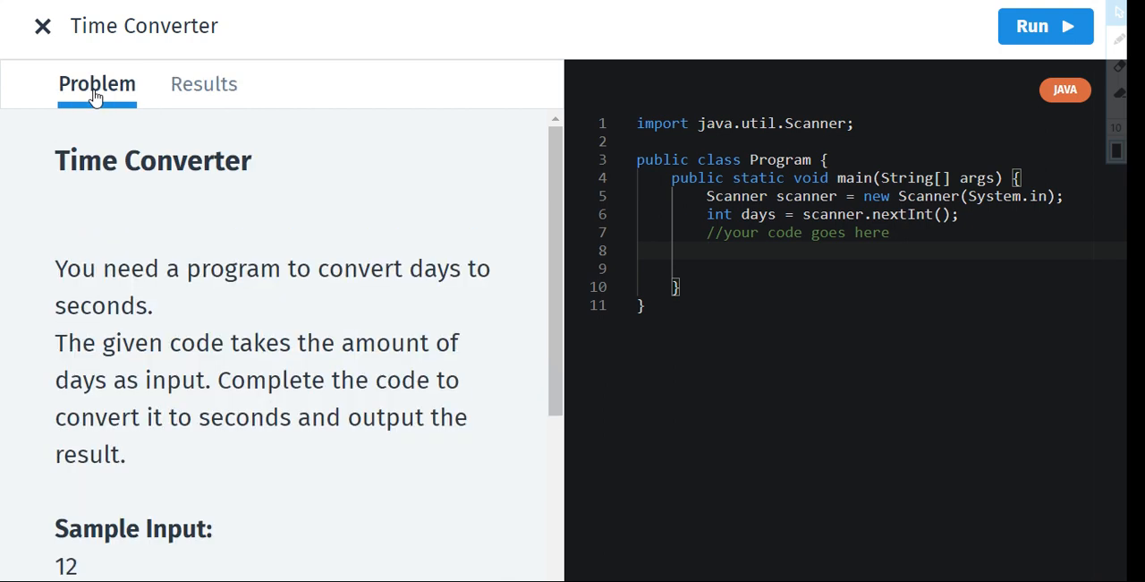
mouse_move(310, 319)
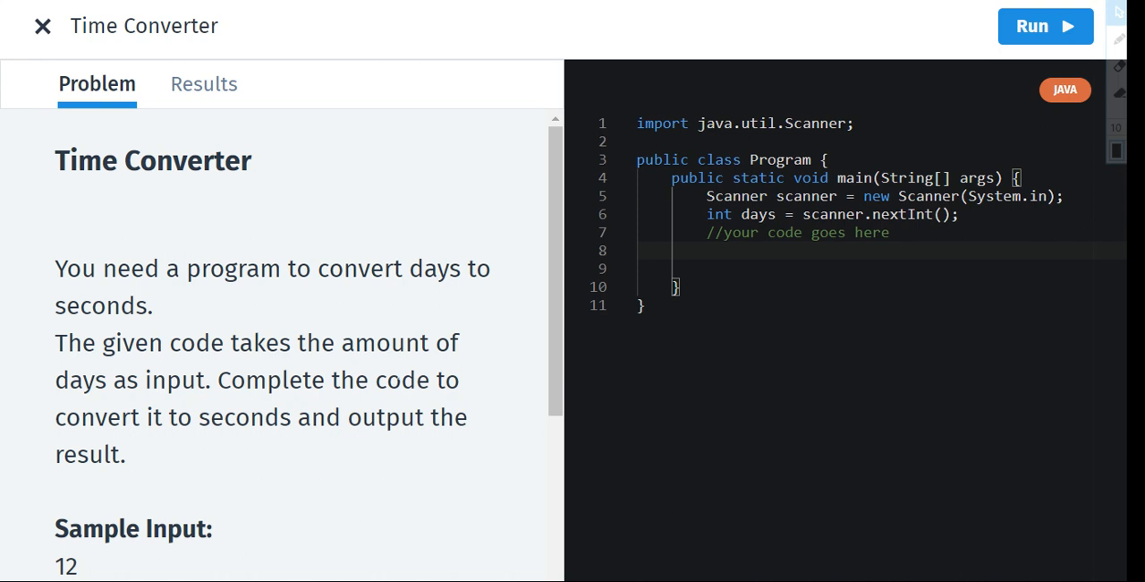
mouse_move(349, 453)
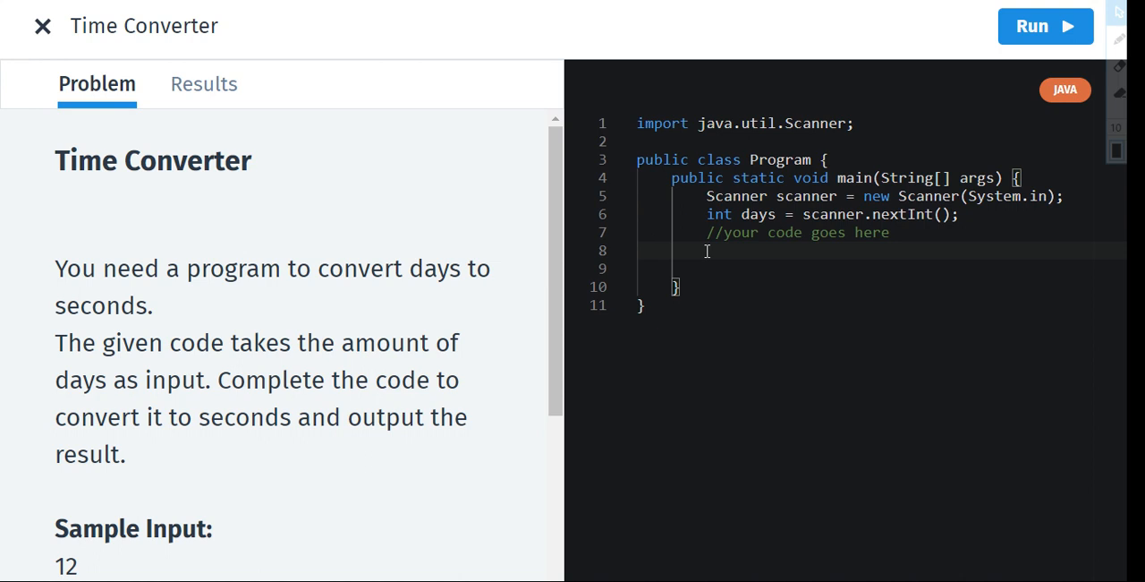
type("int hours =")
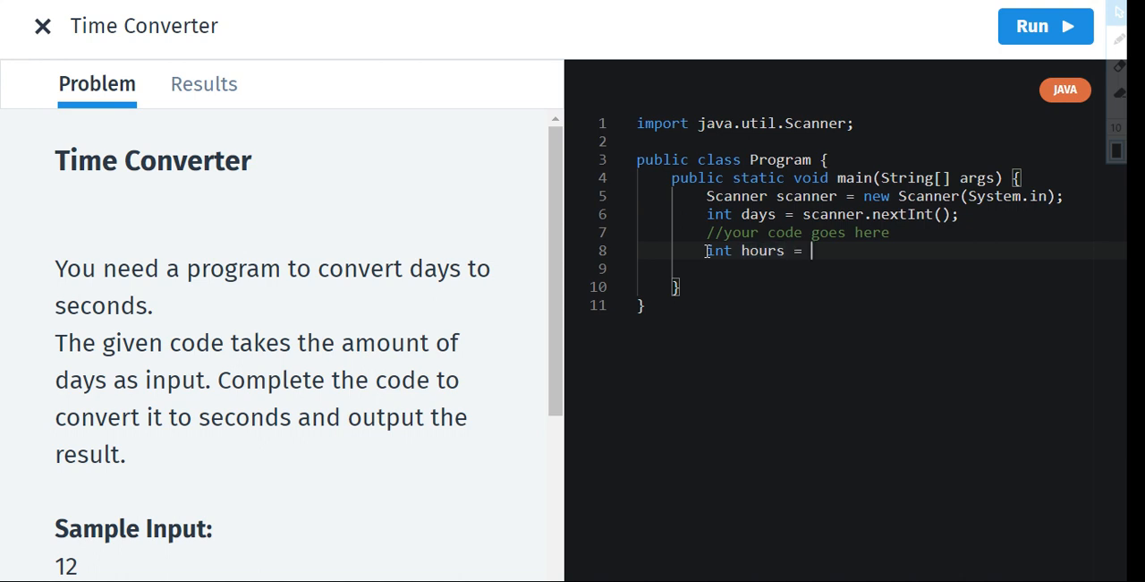
Finish the hours line as days * 24 and start a new line
type("days *")
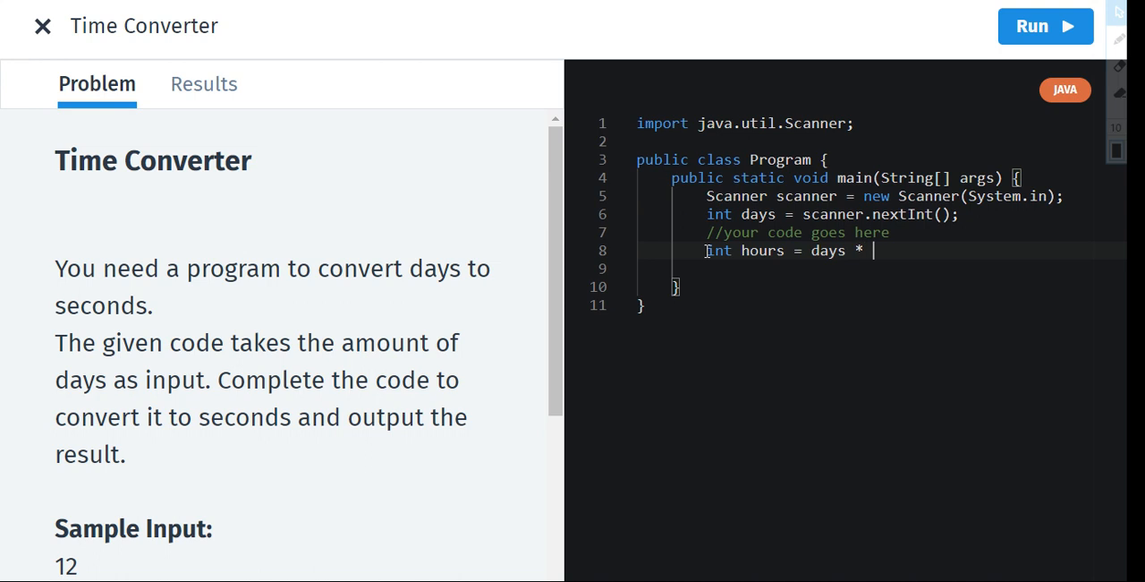
type("24")
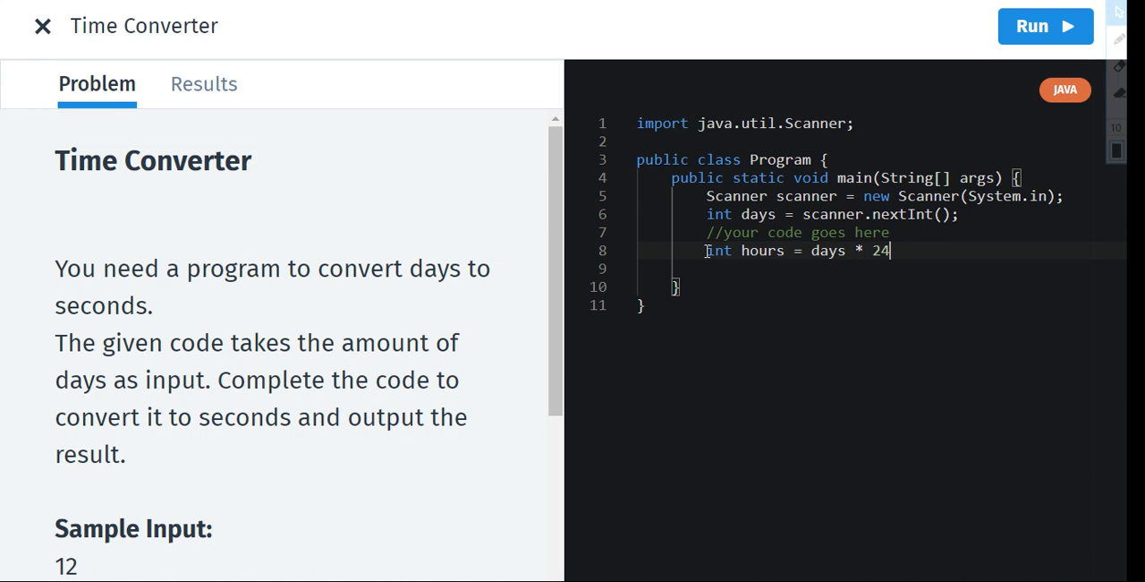
key("enter")
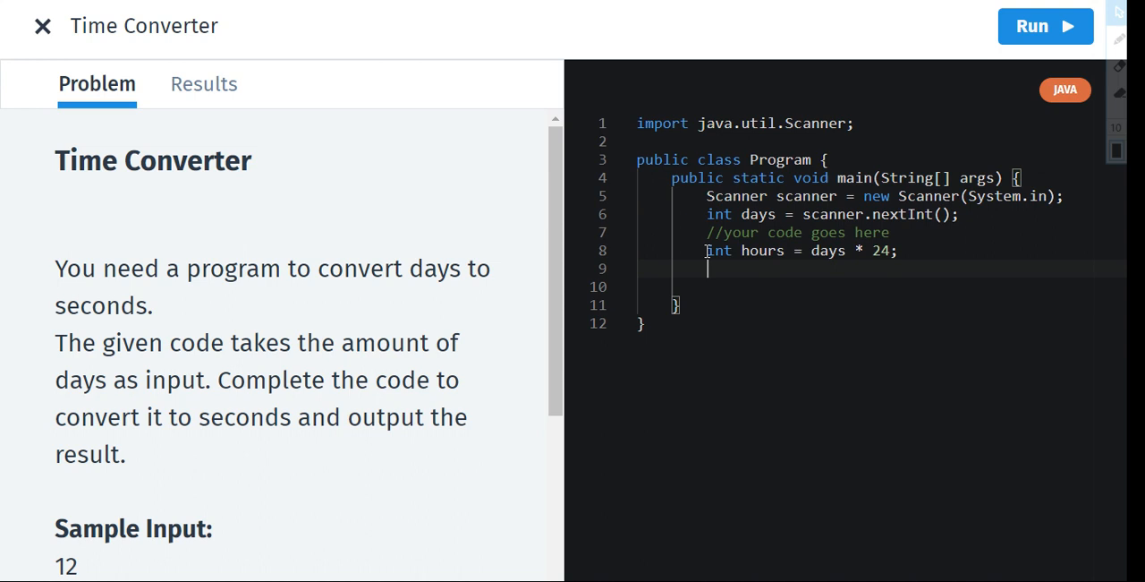
Add 'int minutes = hours * 60;' with a new line below
type("int")
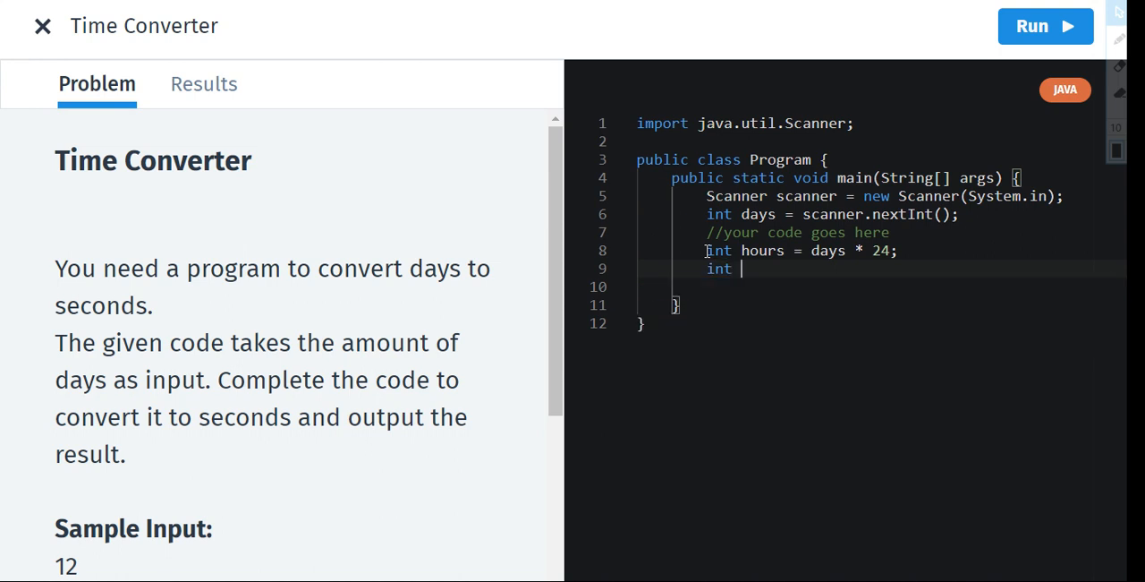
type("minutes")
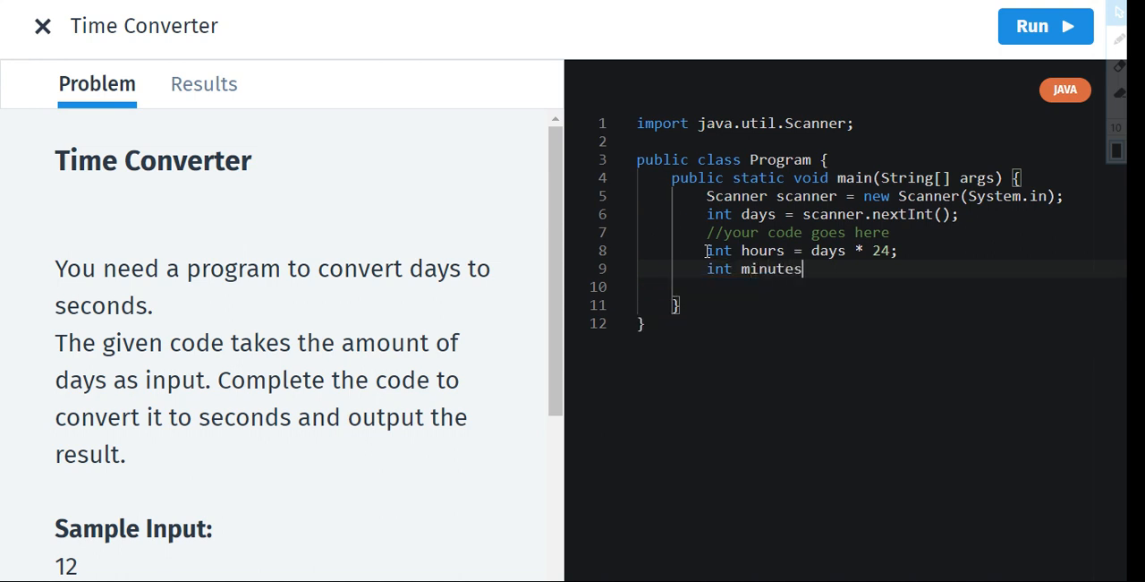
type("= hours")
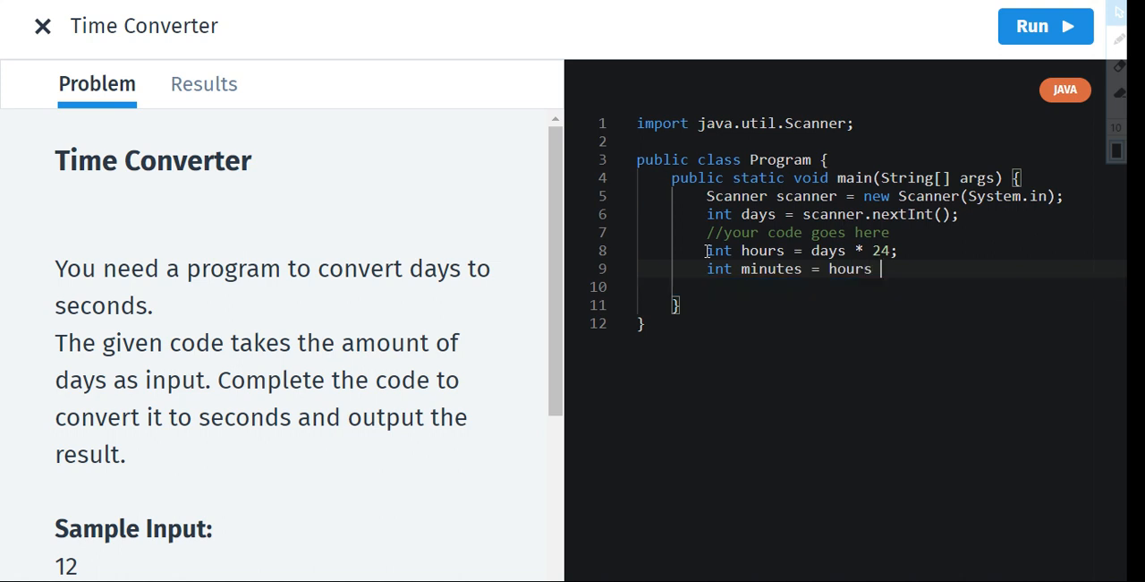
type("*")
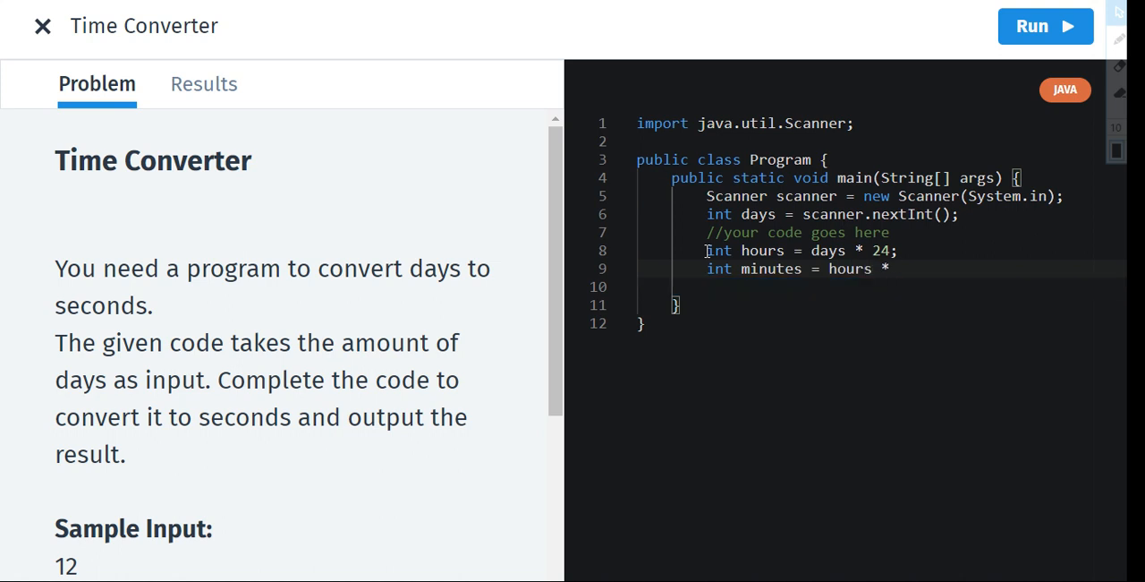
type("60")
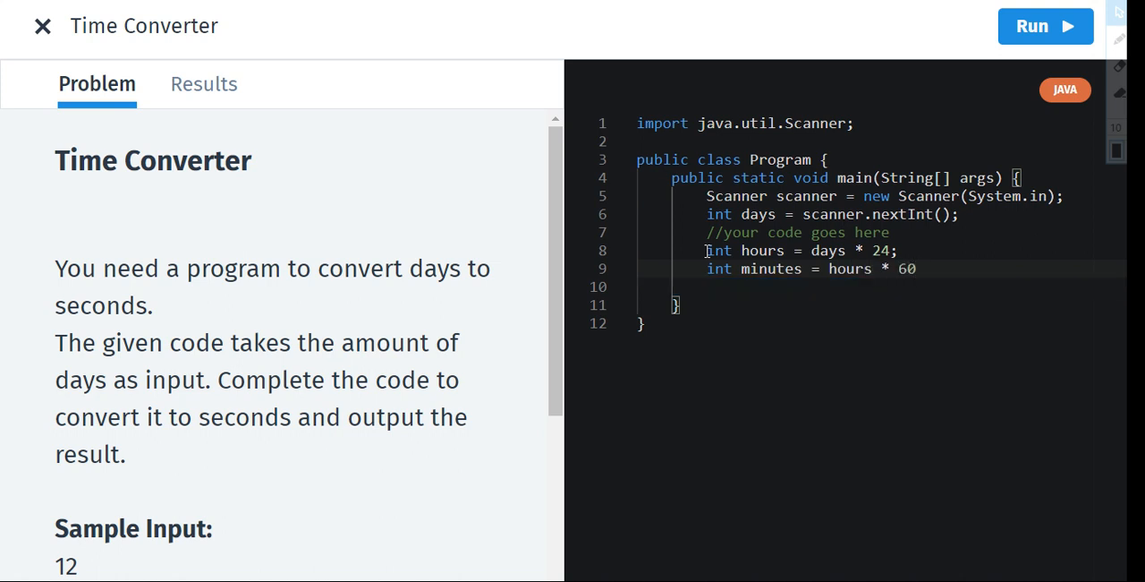
type(";")
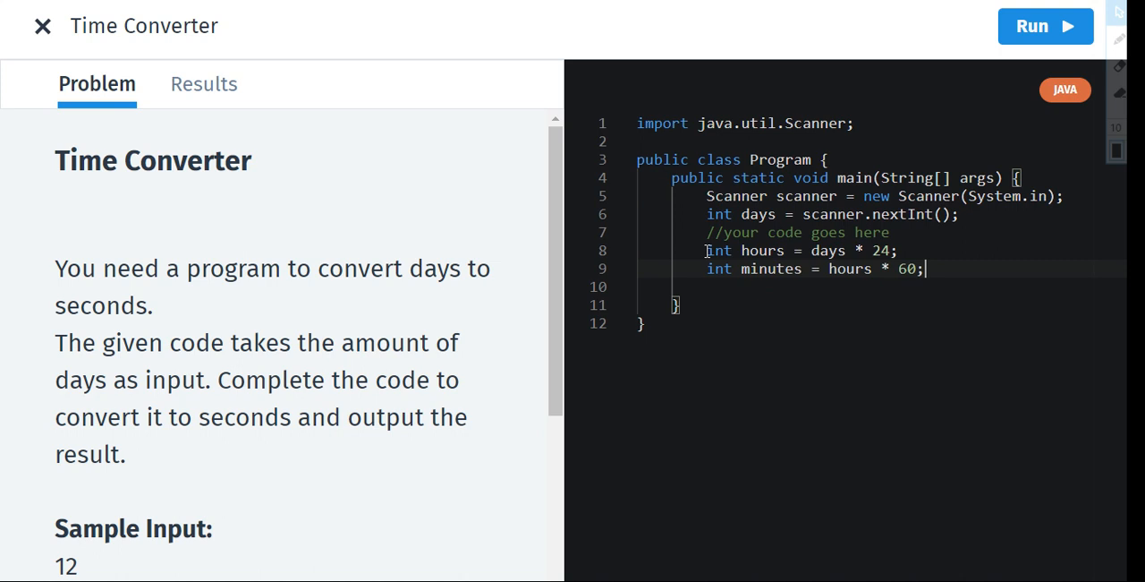
key("enter")
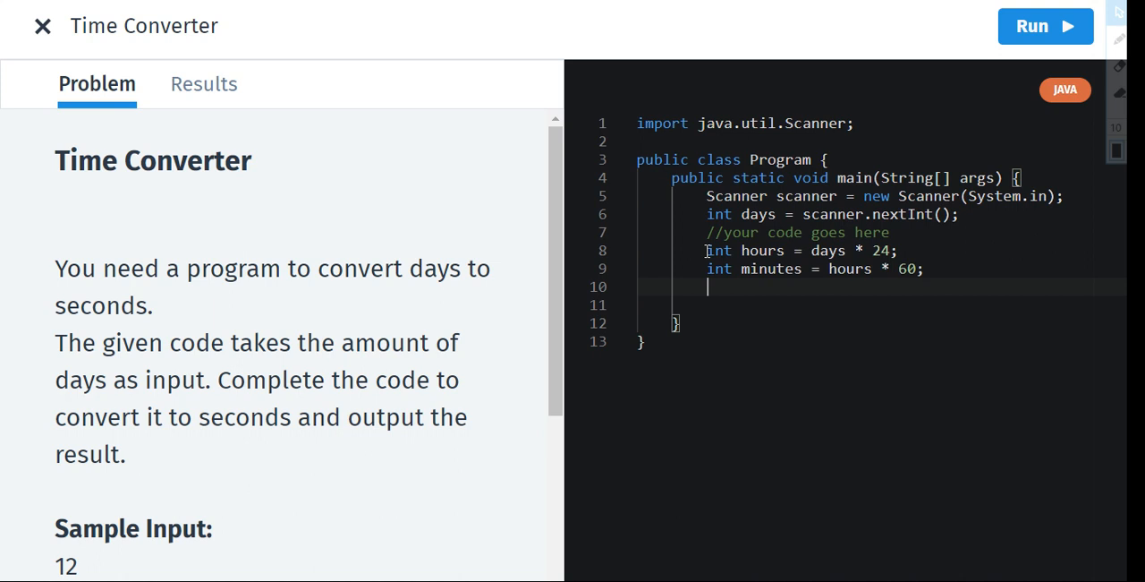
Write 'int seconds = minutes * 60;', using autocomplete for minutes
type("int sc")
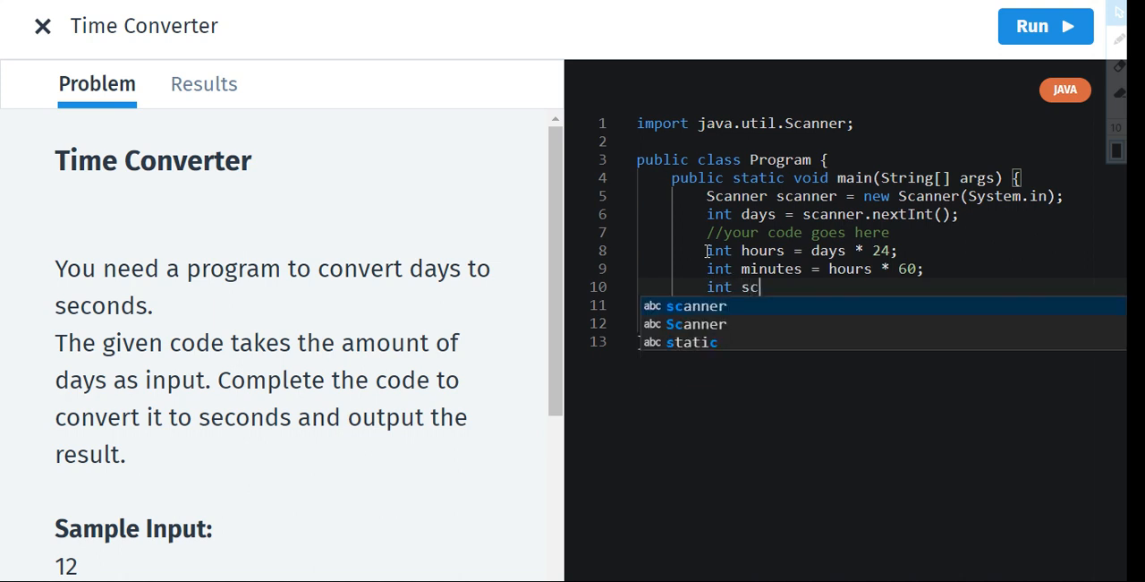
type("econds =")
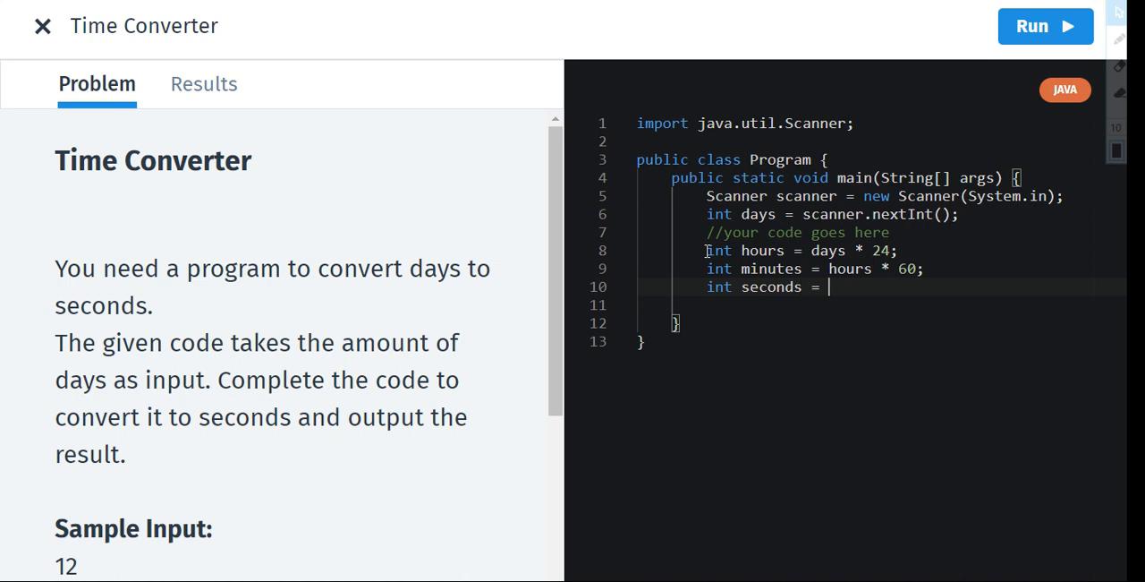
type("min")
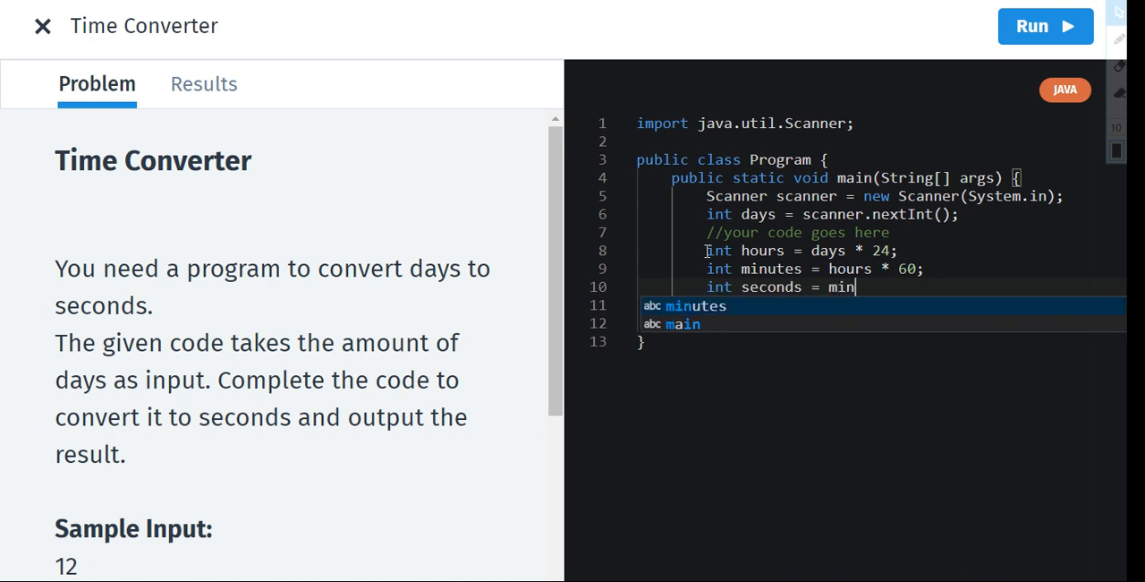
left_click(695, 305)
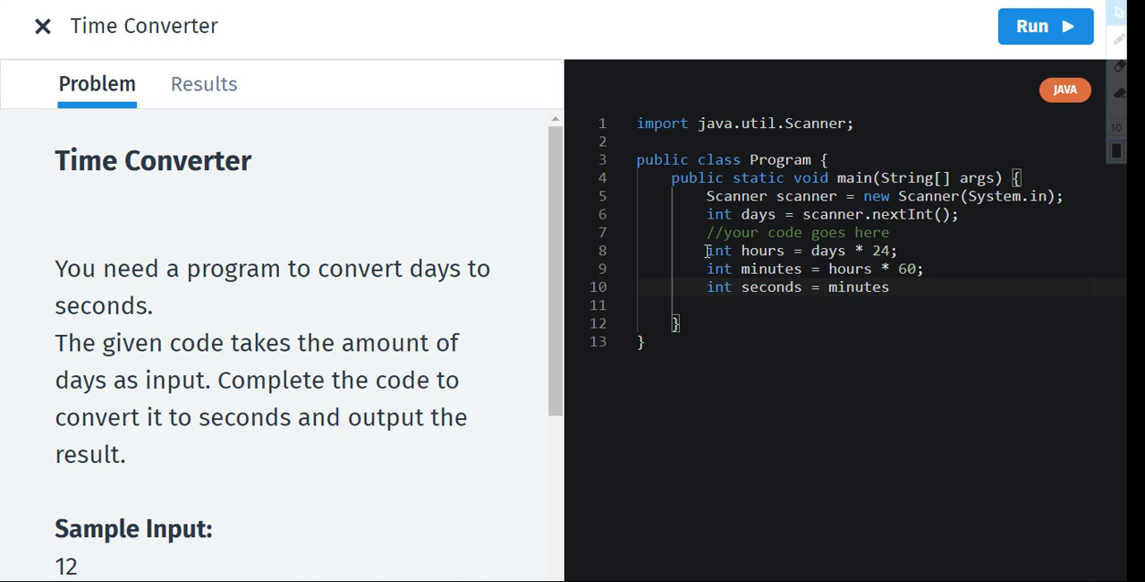
type("* 6")
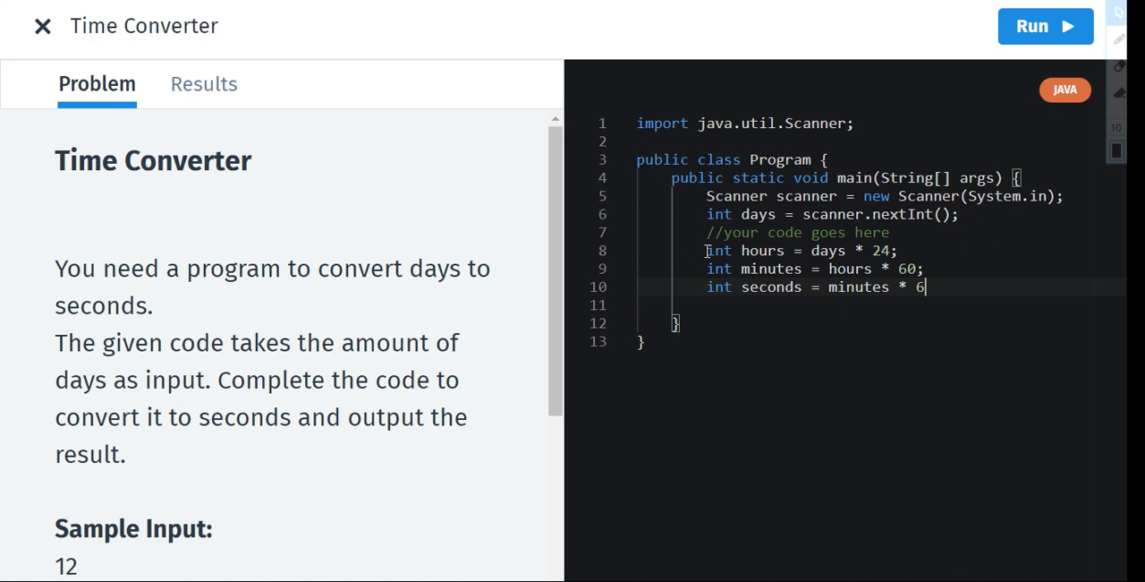
type("0;")
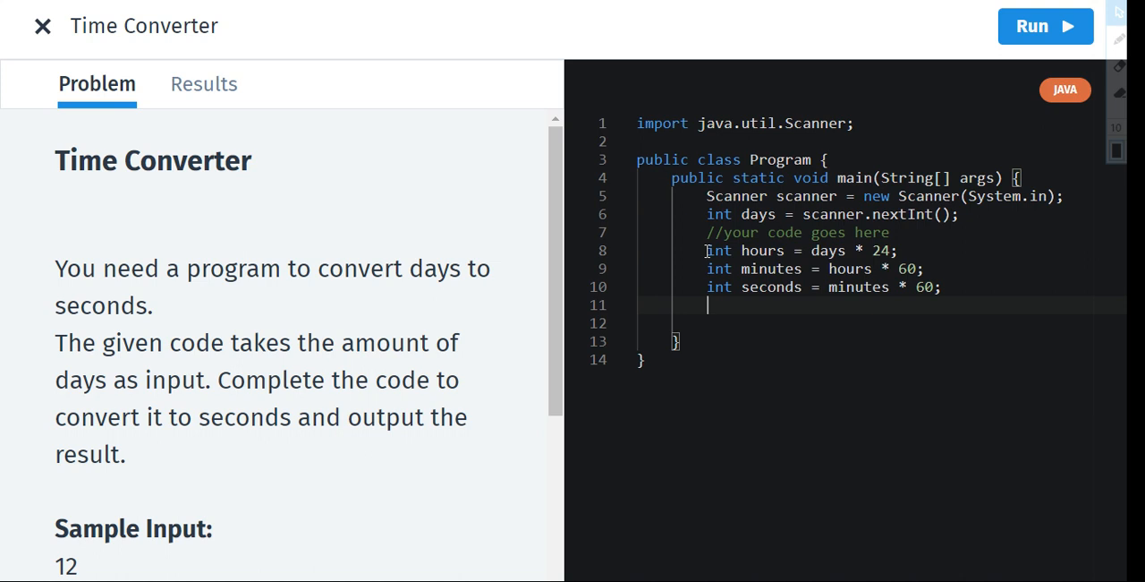
Type a rough 'print(gvh)' draft and then erase it
type("print")
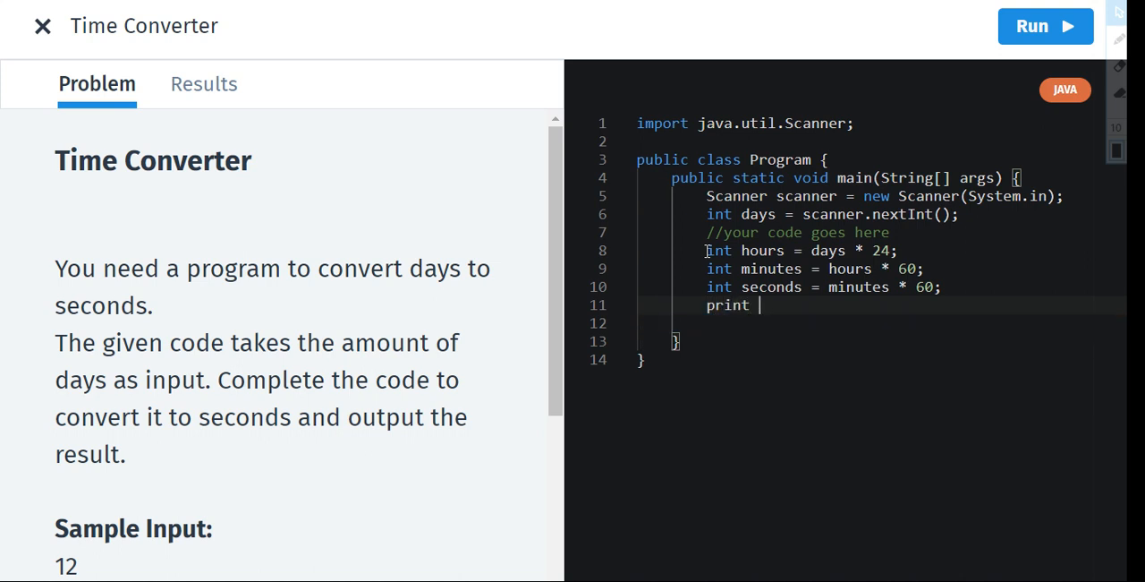
type("(gvh)")
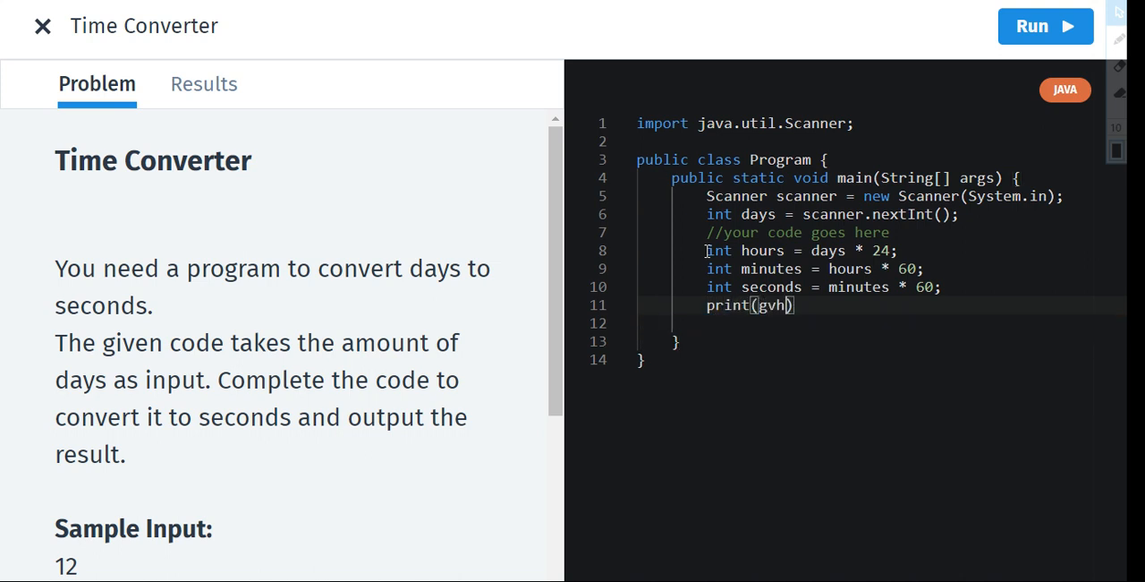
key("Backspace")
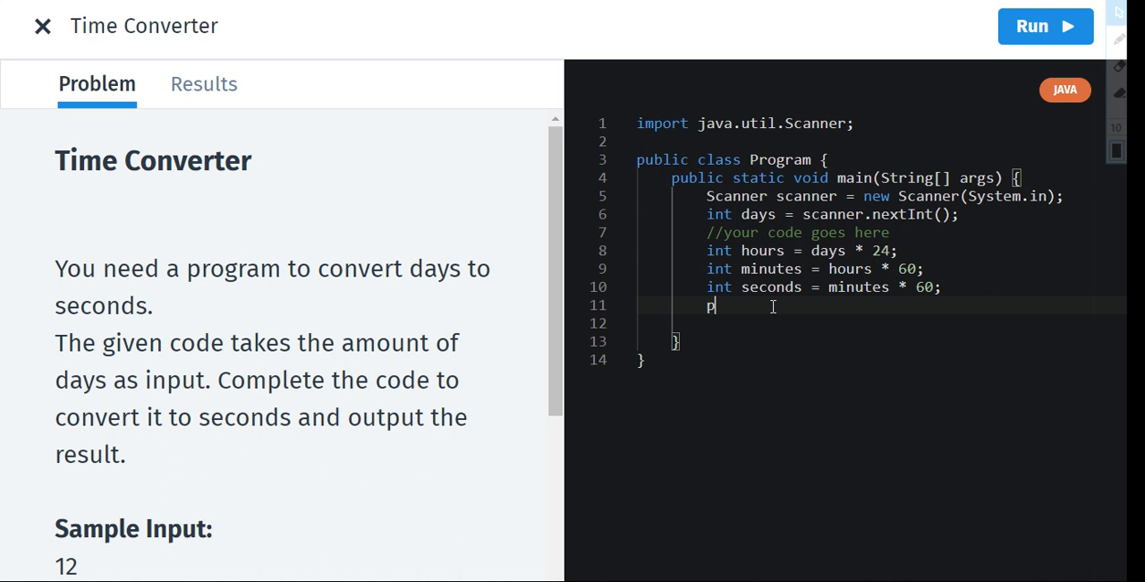
key("Backspace")
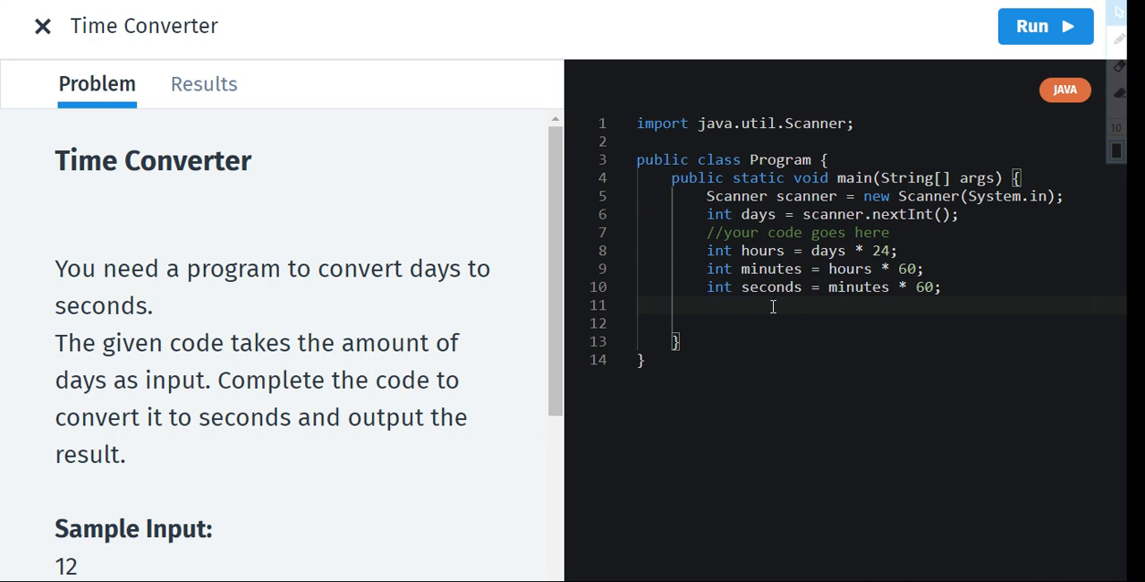
Write 'System.out.println(seconds);', picking seconds from autocomplete
type("System")
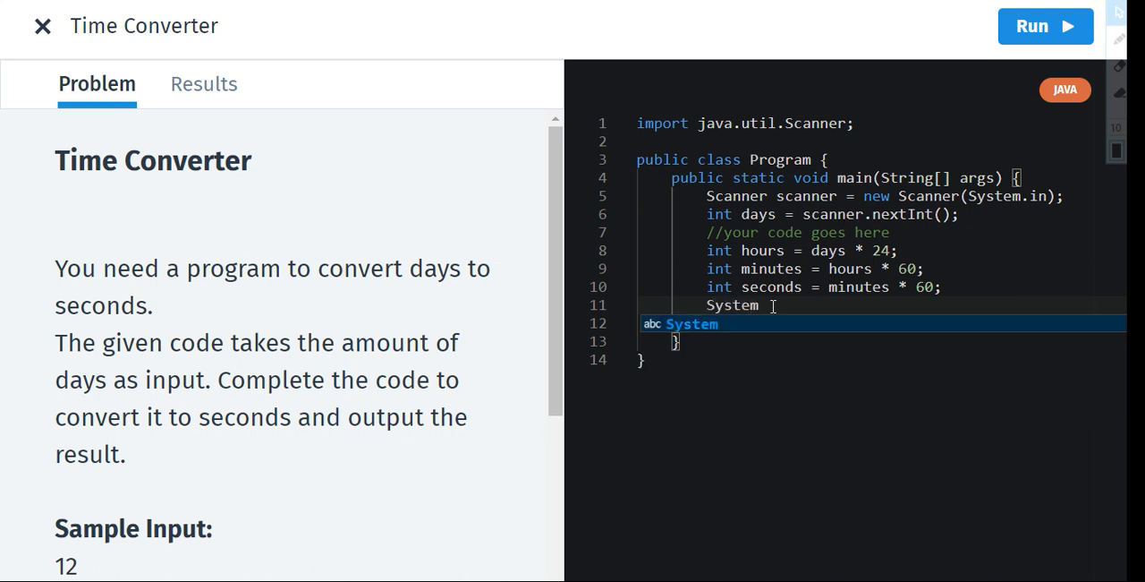
type(".out.")
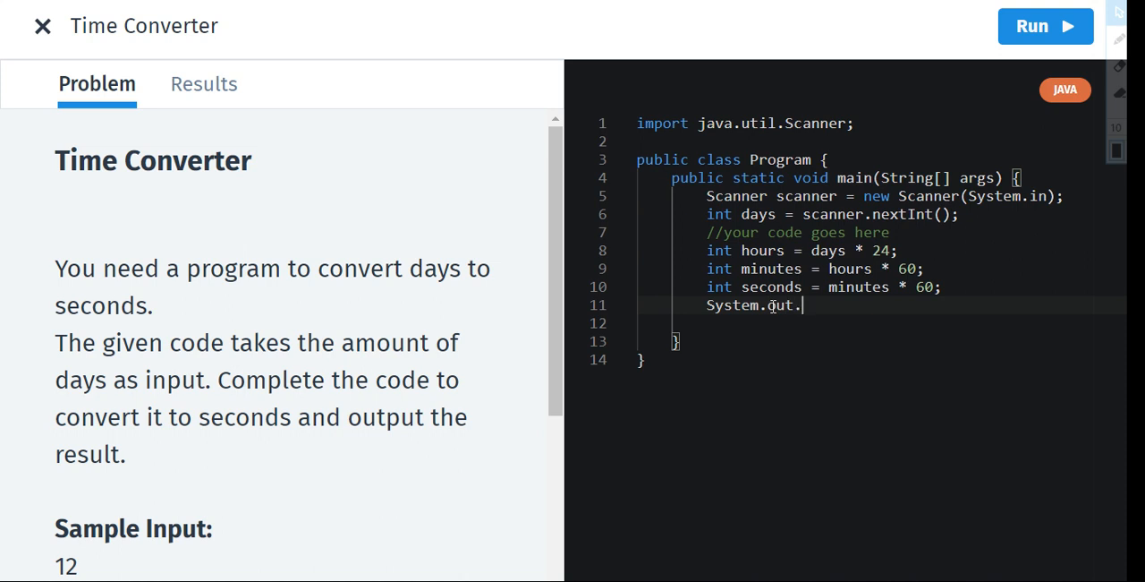
type("print")
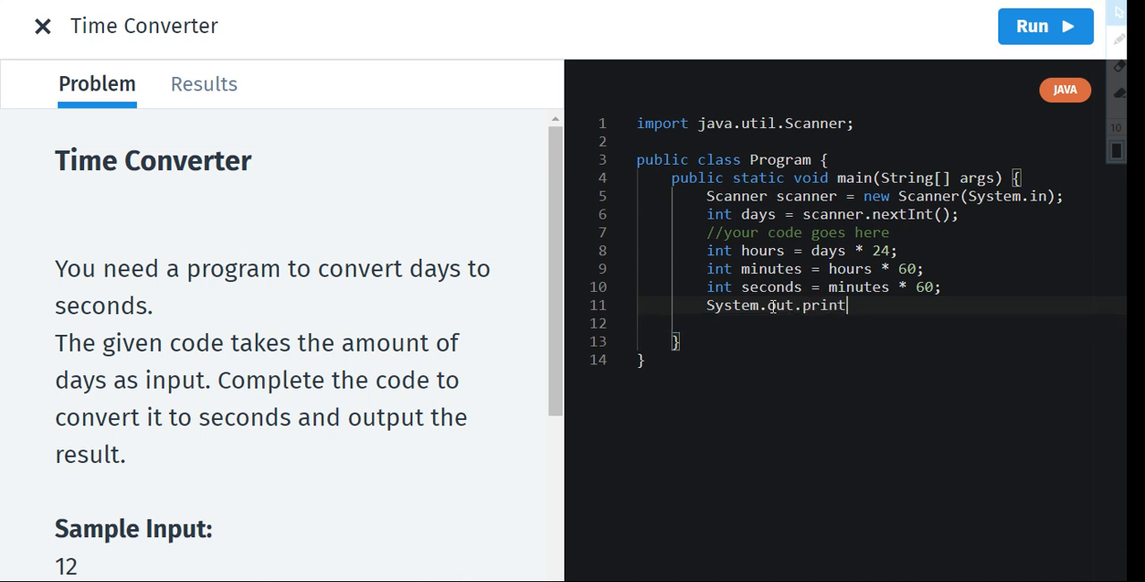
type("ln")
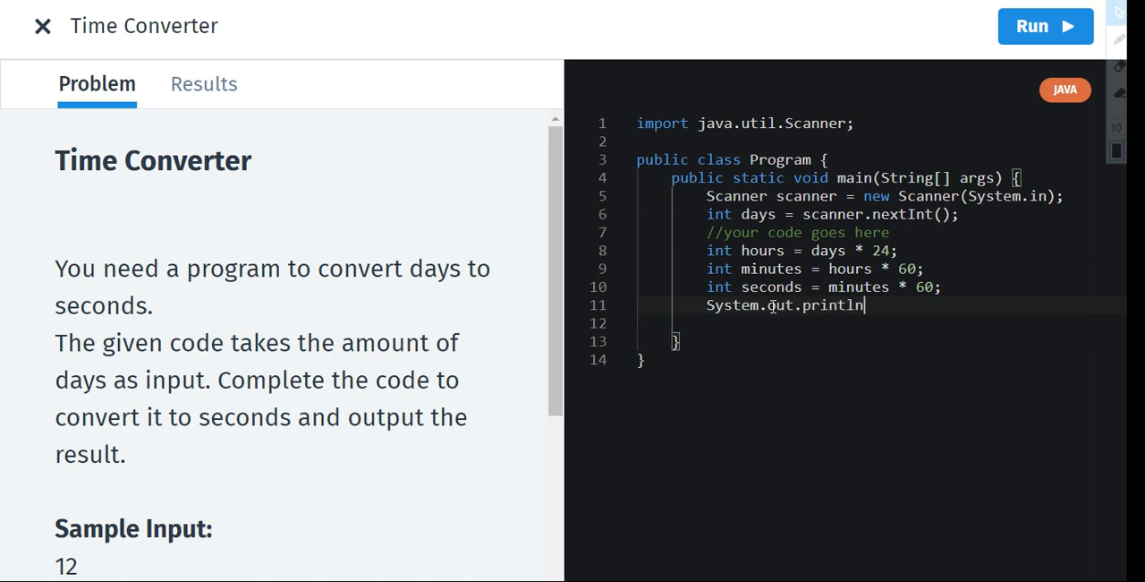
type("(s")
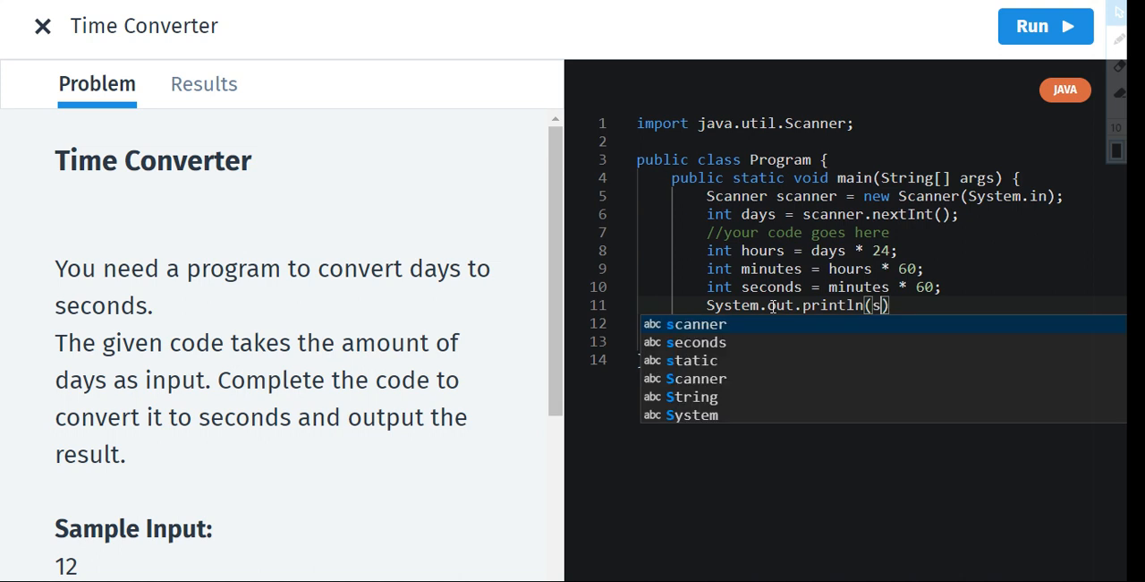
left_click(697, 342)
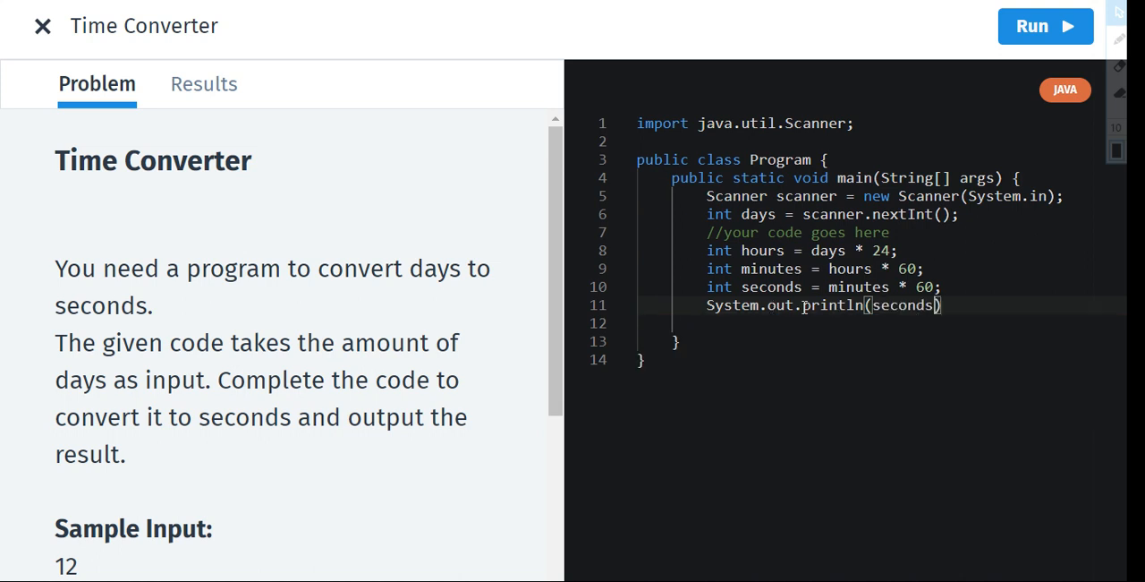
mouse_move(771, 313)
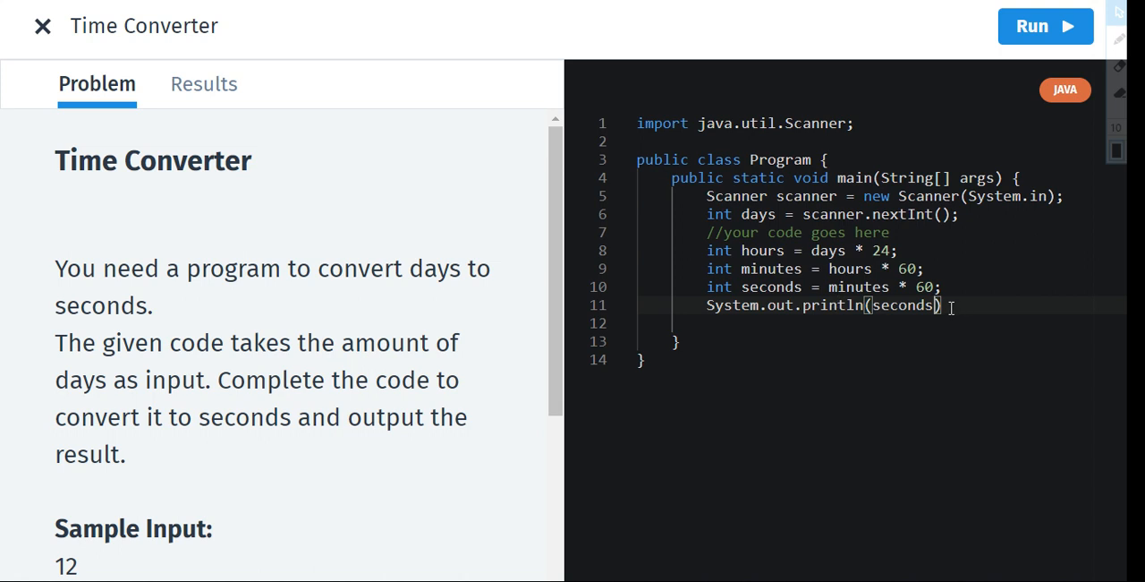
type(";")
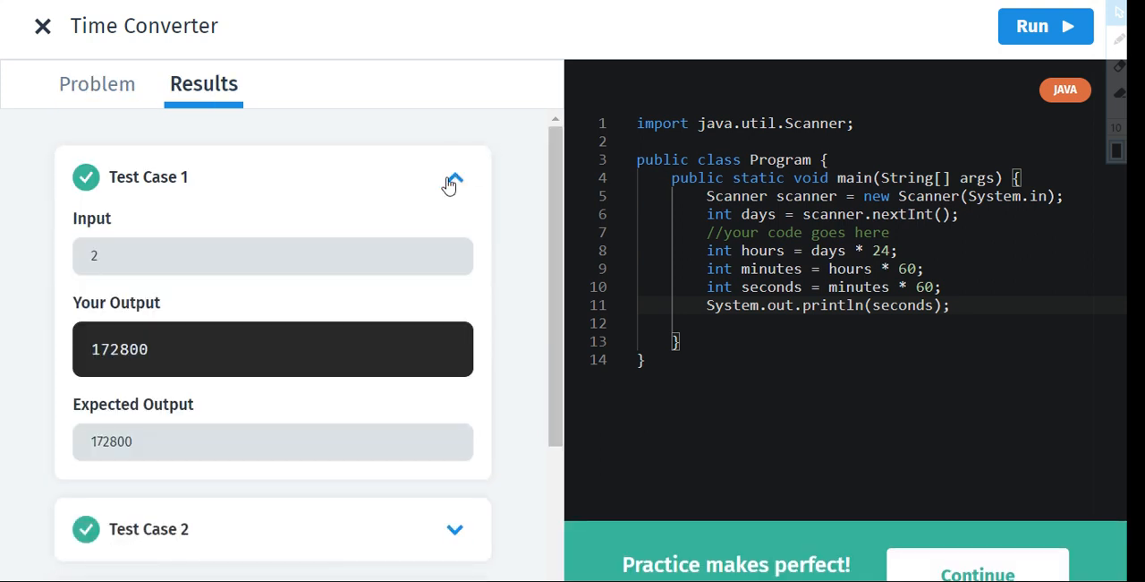
Run the solution and scroll through the results for Test Cases 1 and 2
left_click(454, 177)
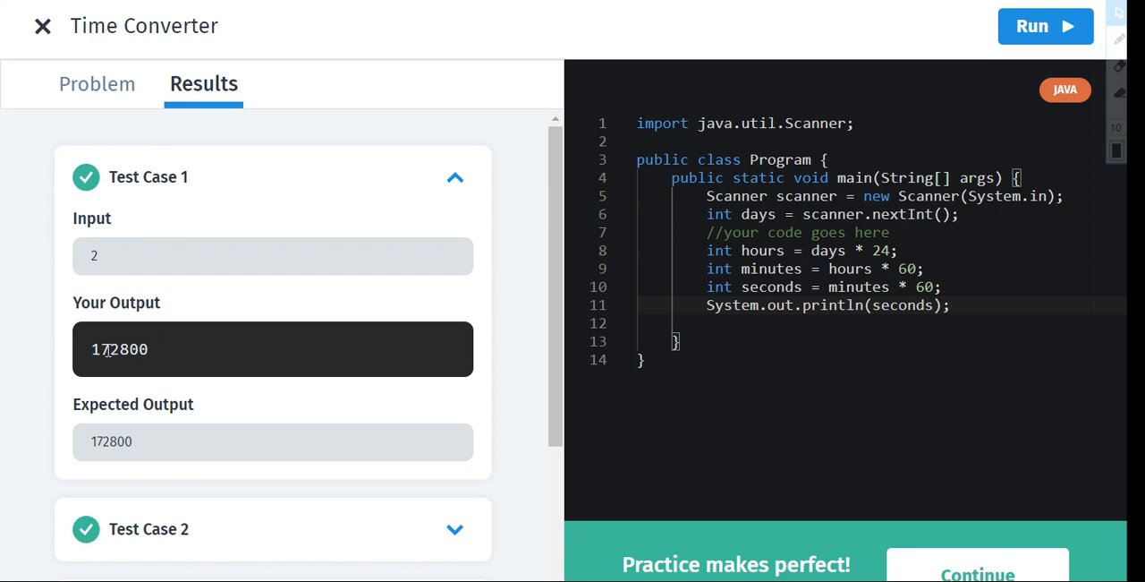
mouse_move(512, 285)
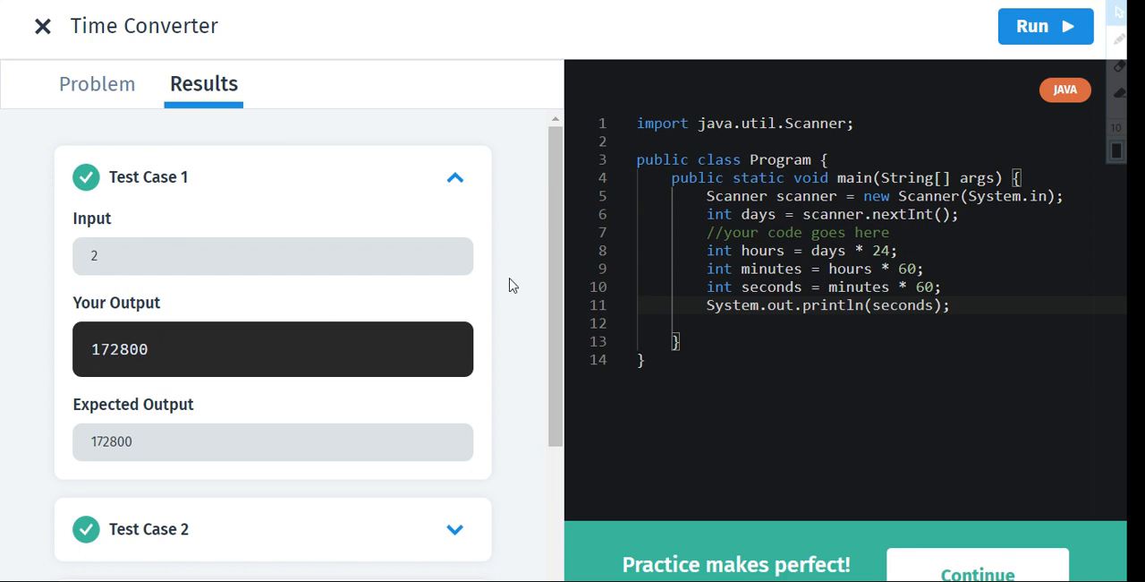
scroll("down", 3)
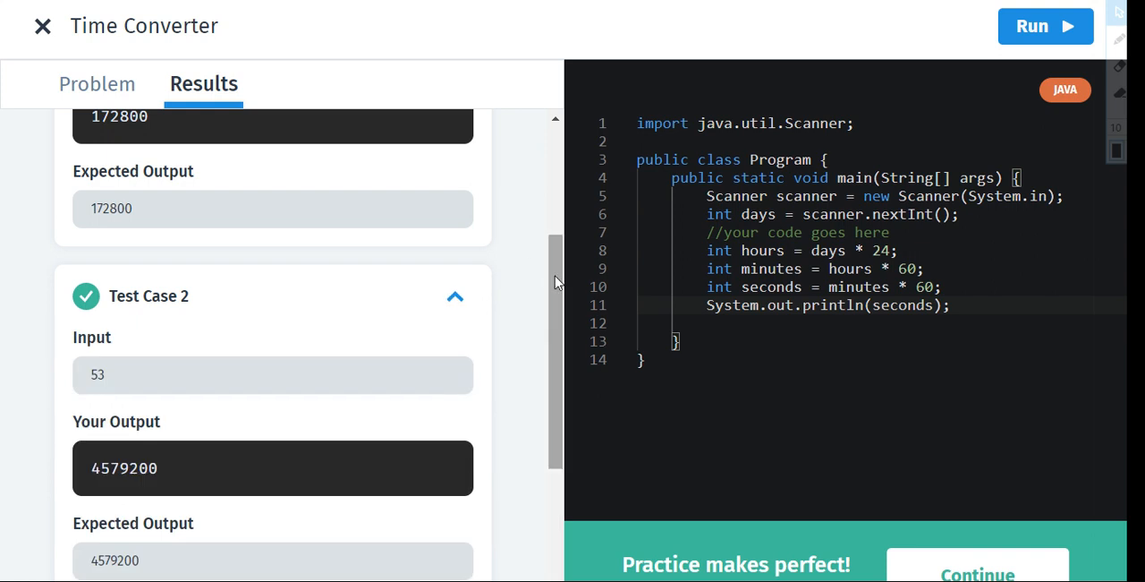
scroll("down", 3)
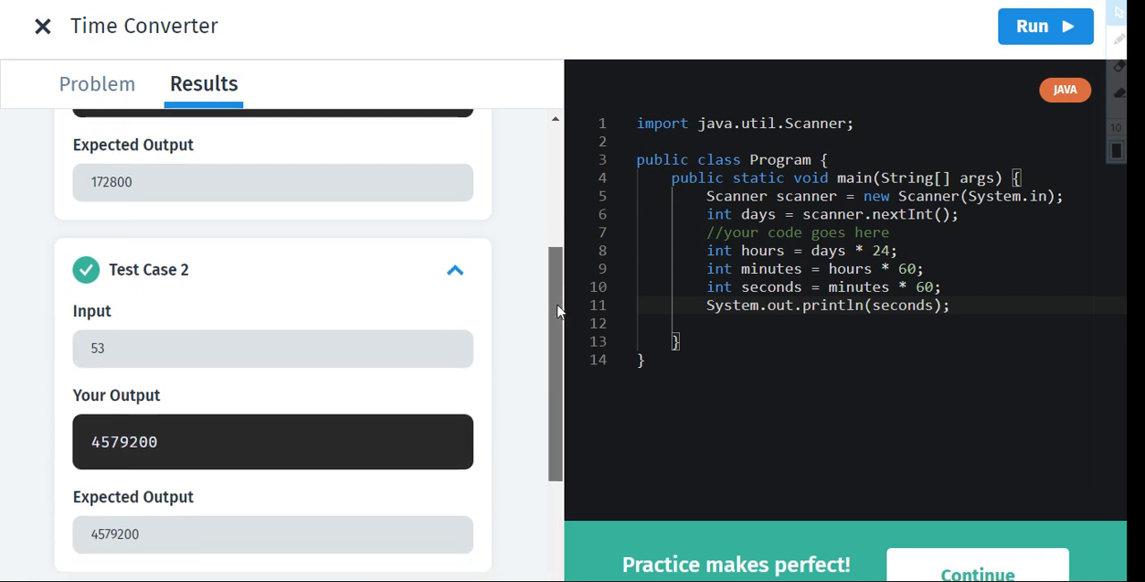
scroll("down", 3)
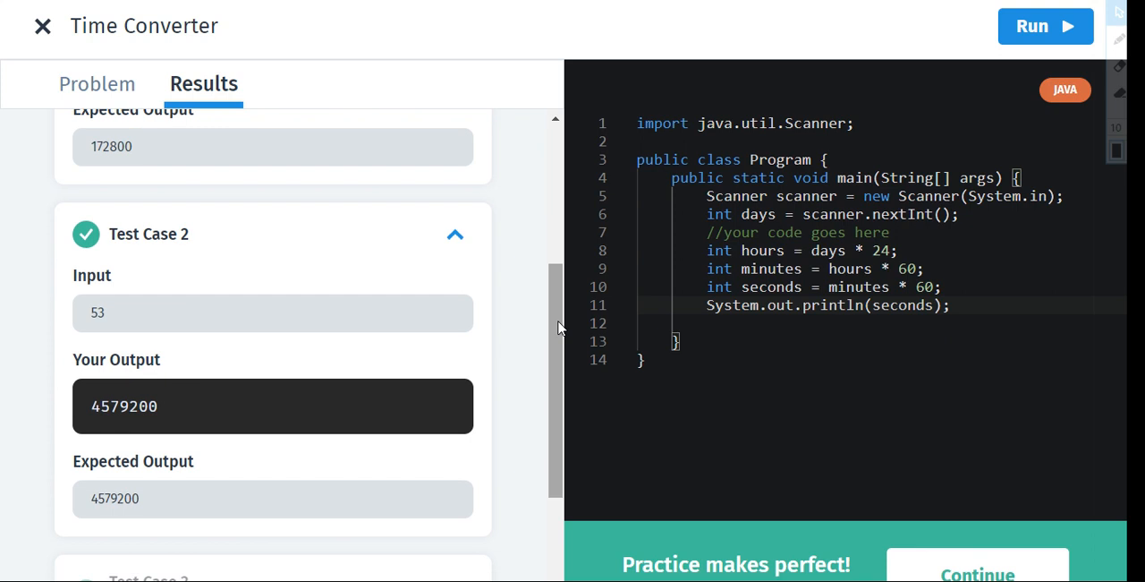
scroll("up", 3)
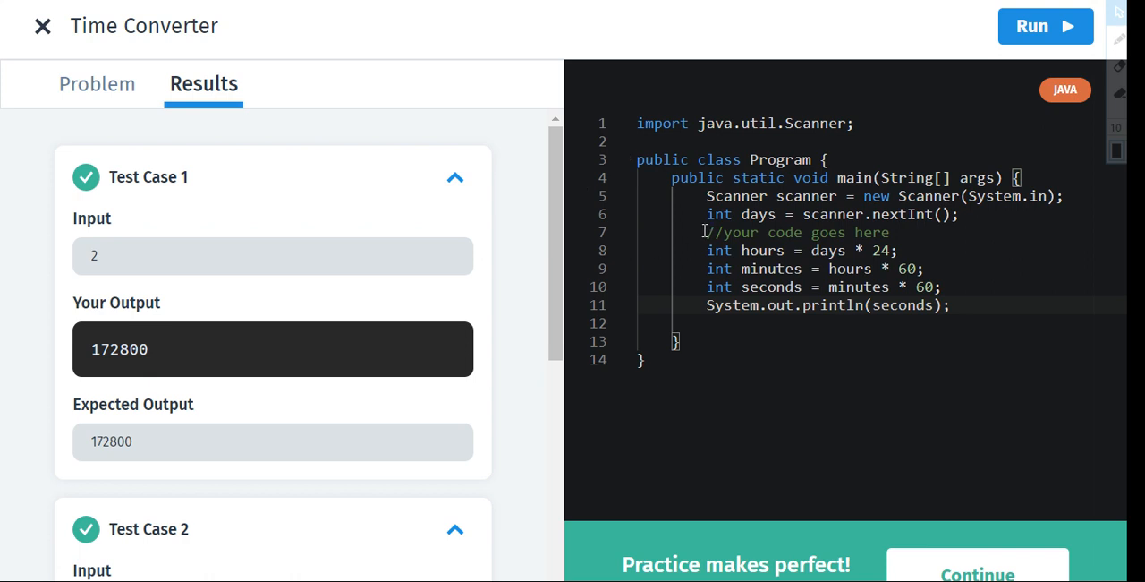
double_click(796, 231)
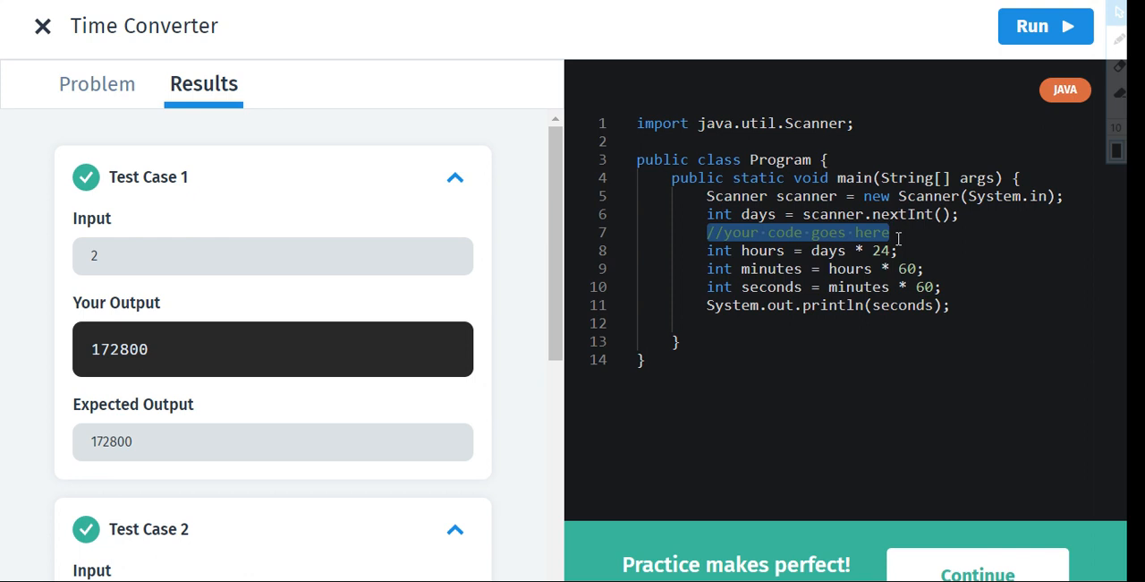
mouse_move(898, 236)
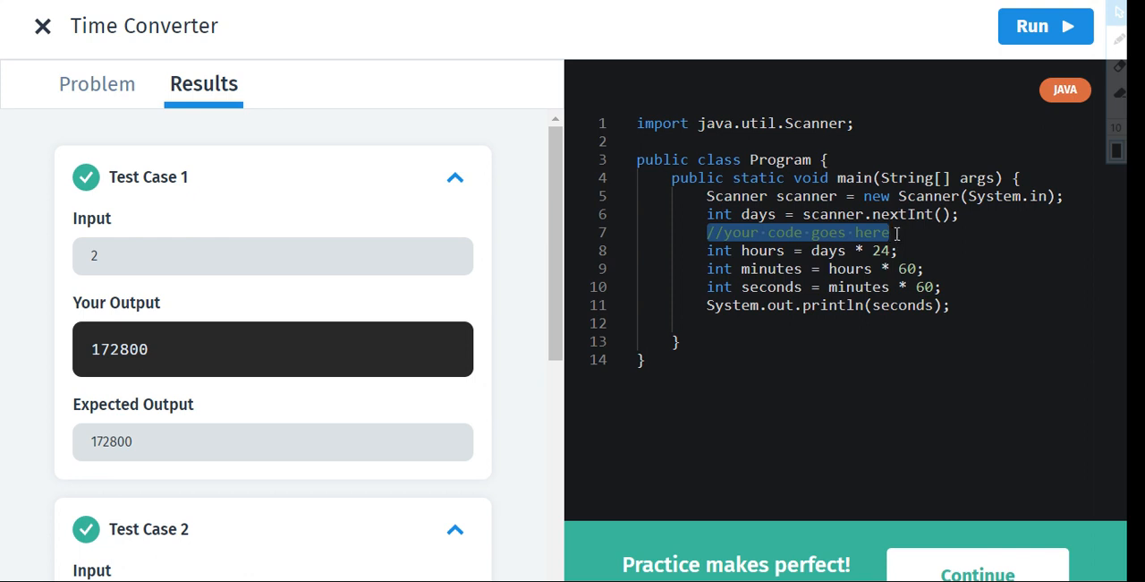